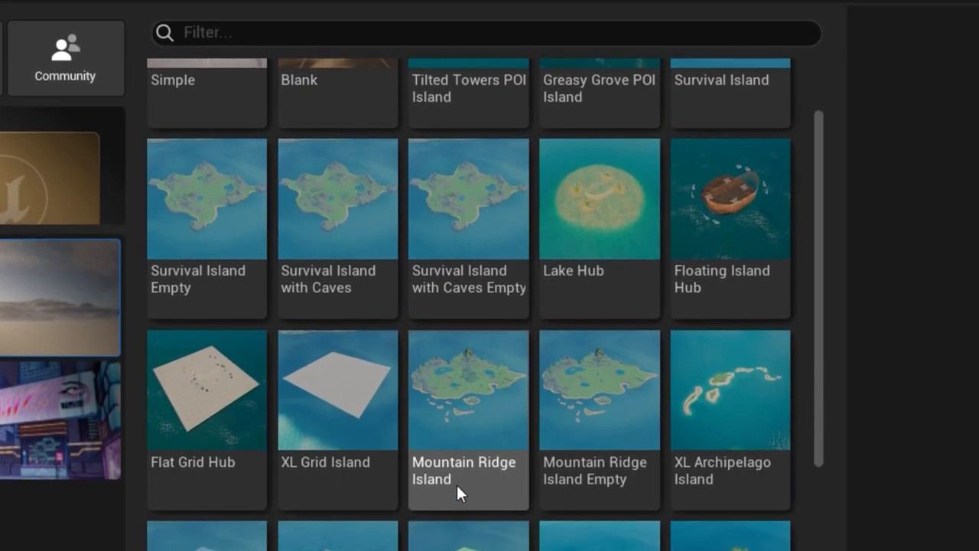
# Step: Scroll the Island Templates browser to find Mountain Ridge Island for the MyProjectJ project
pyautogui.scroll(-3)
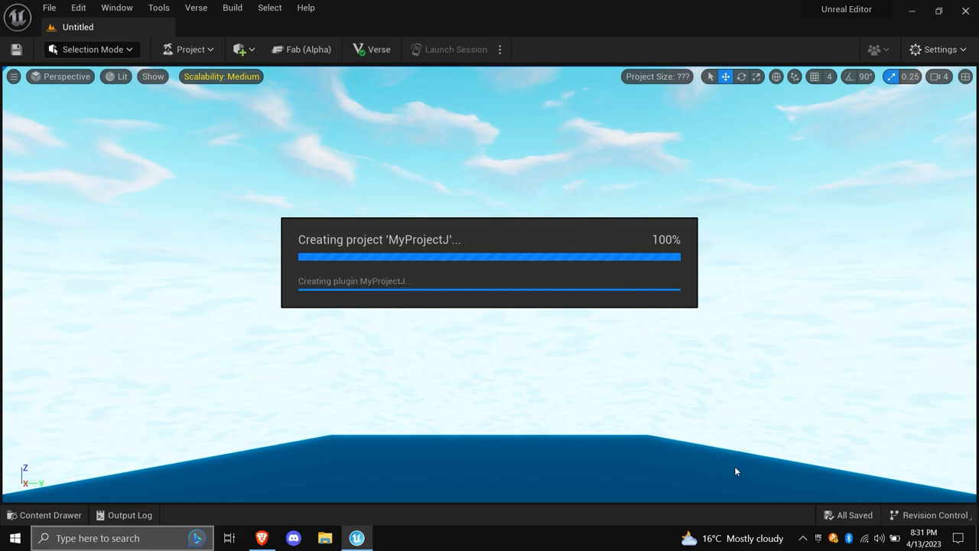
pyautogui.moveTo(741, 474)
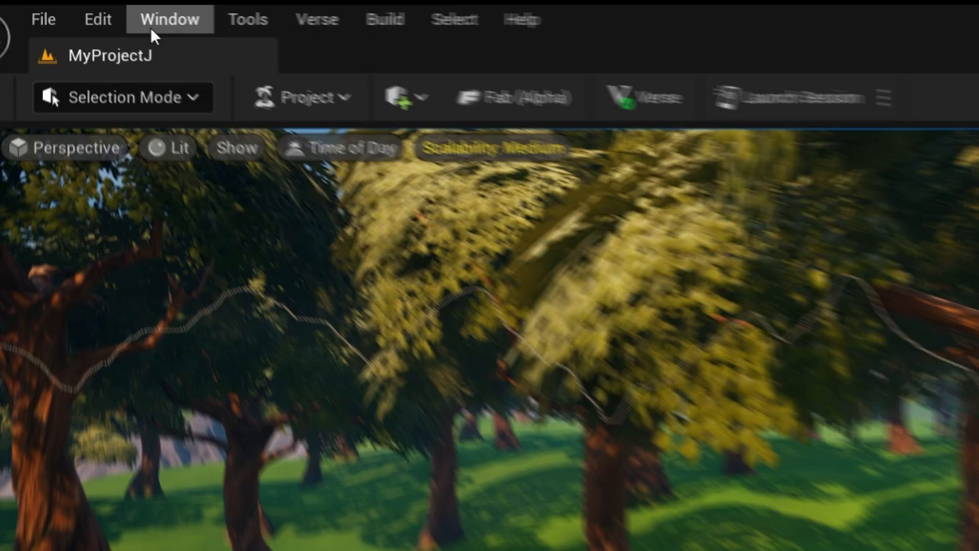
# Step: Show the Place Actors panel from the Window menu filtered to the Cinematic category
pyautogui.click(168, 18)
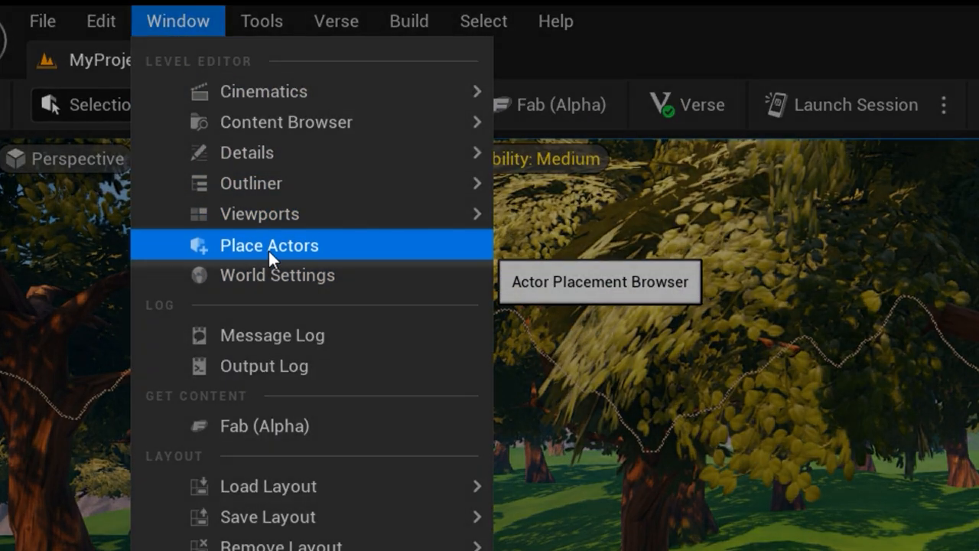
pyautogui.click(269, 245)
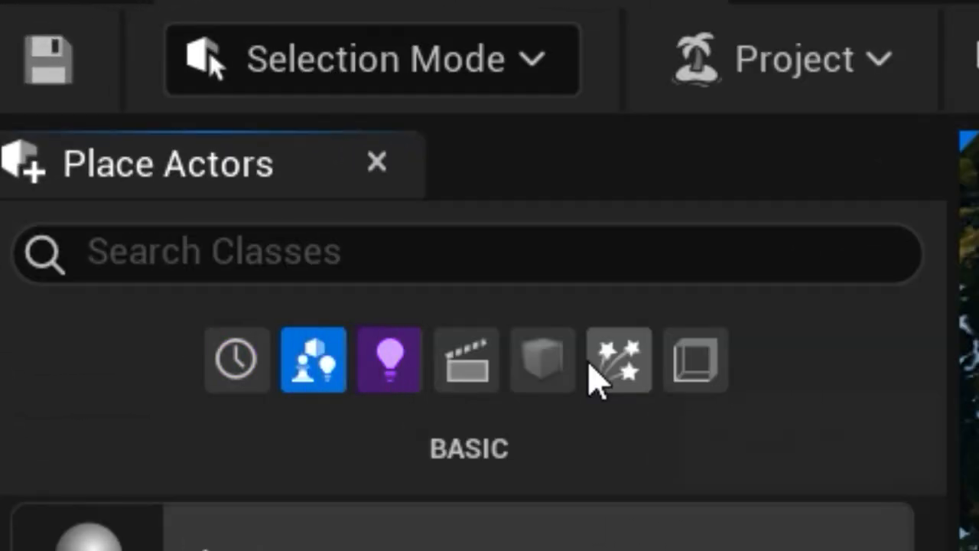
pyautogui.moveTo(465, 359)
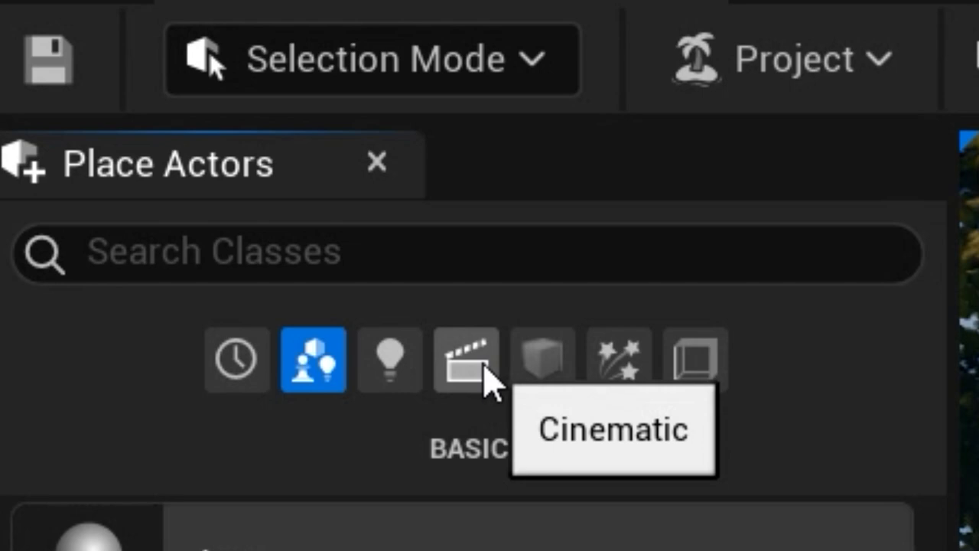
pyautogui.click(466, 360)
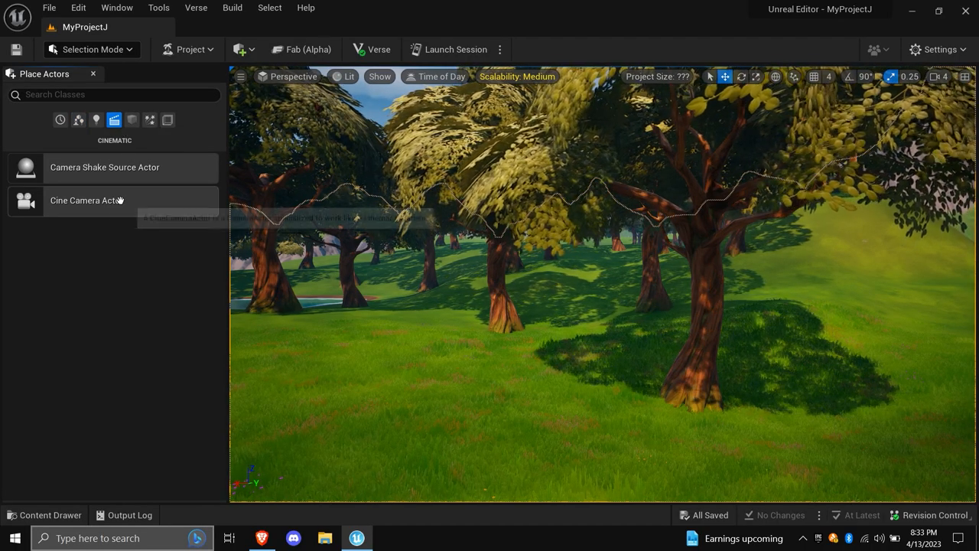